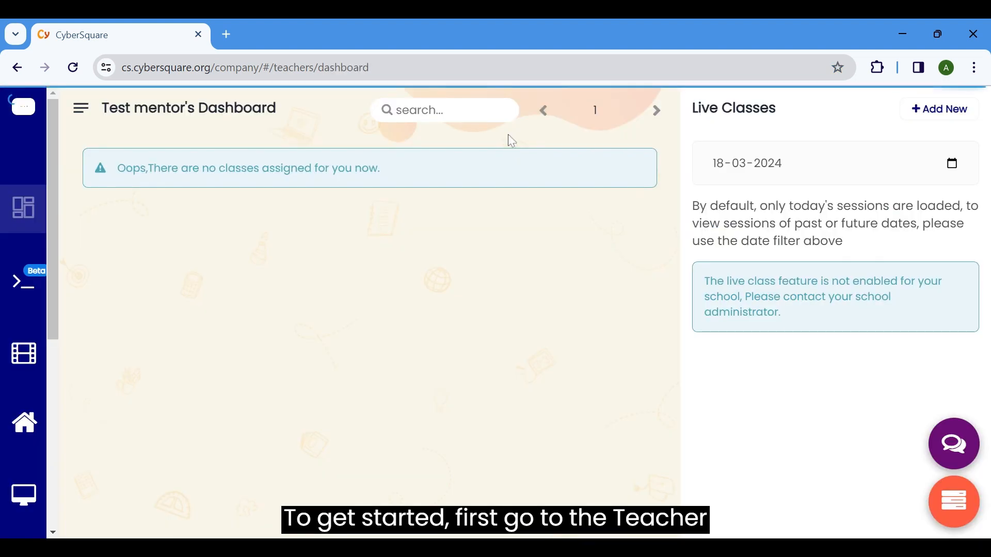
mouse_move(20, 285)
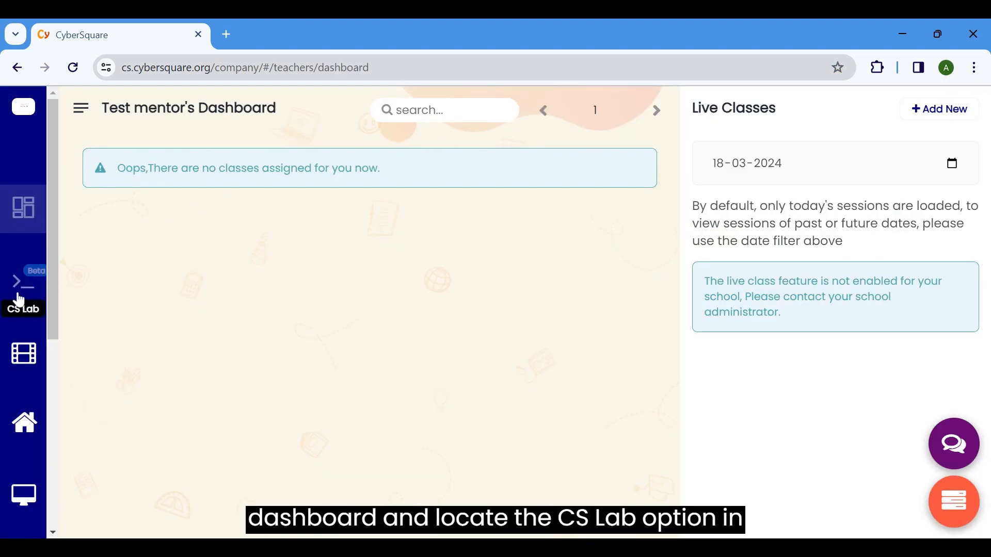
- Go to CS Lab and bring the Programming Languages section with Python and HTML into view
left_click(23, 282)
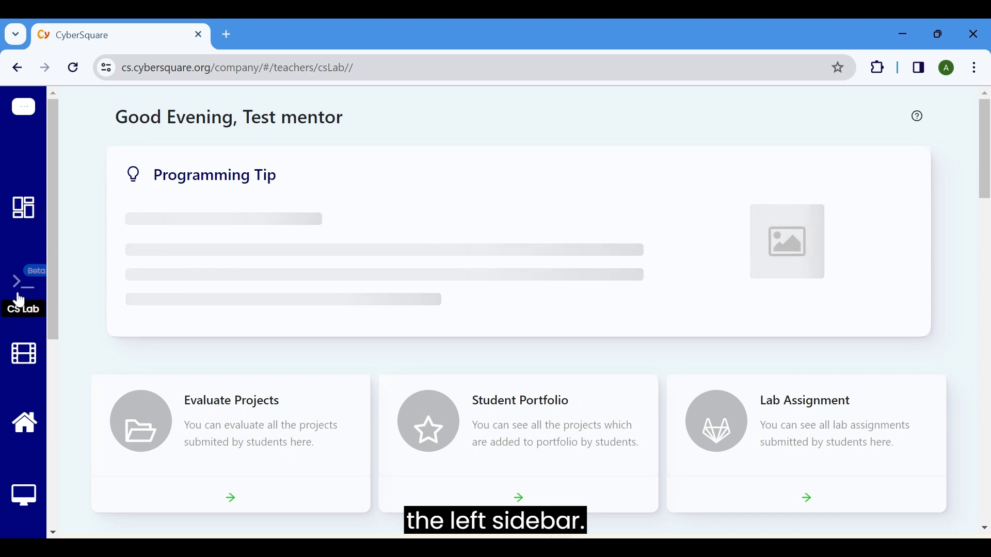
scroll("down", 3)
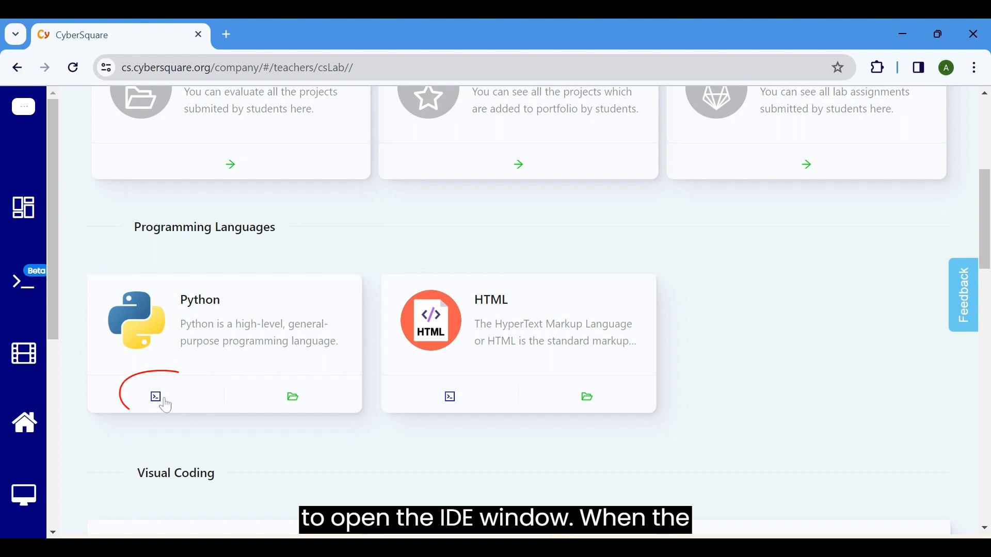
- Create a new Python IDE project named Sample
left_click(155, 397)
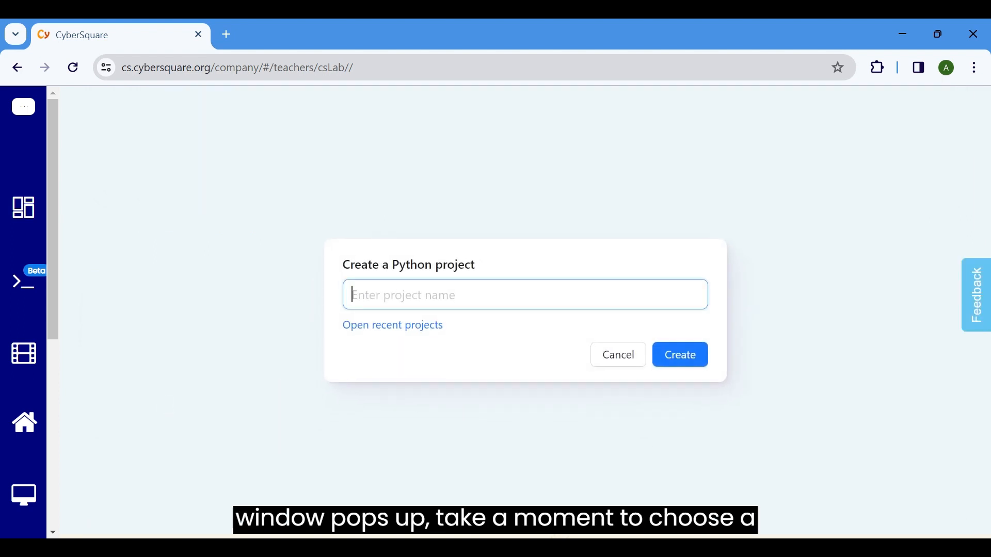
type("Sample")
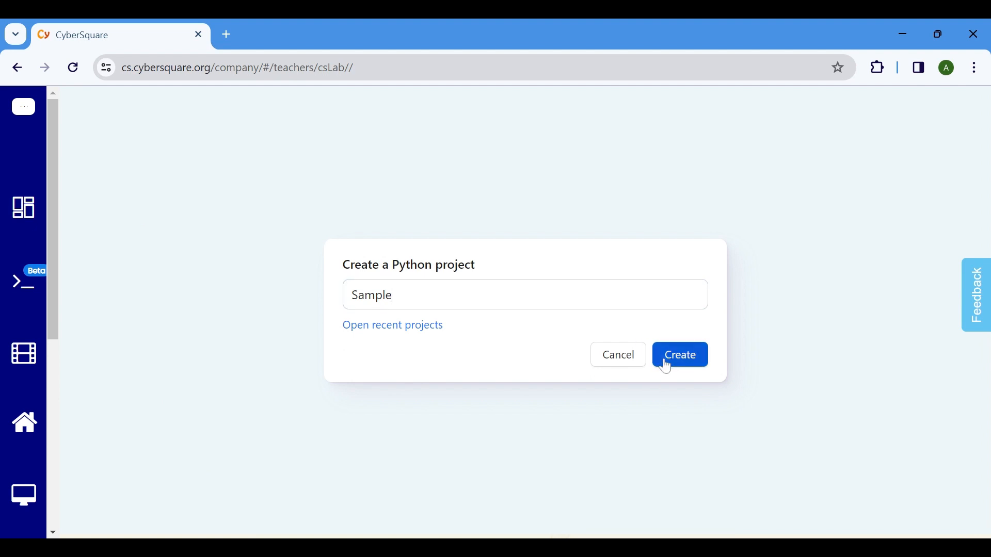
left_click(679, 356)
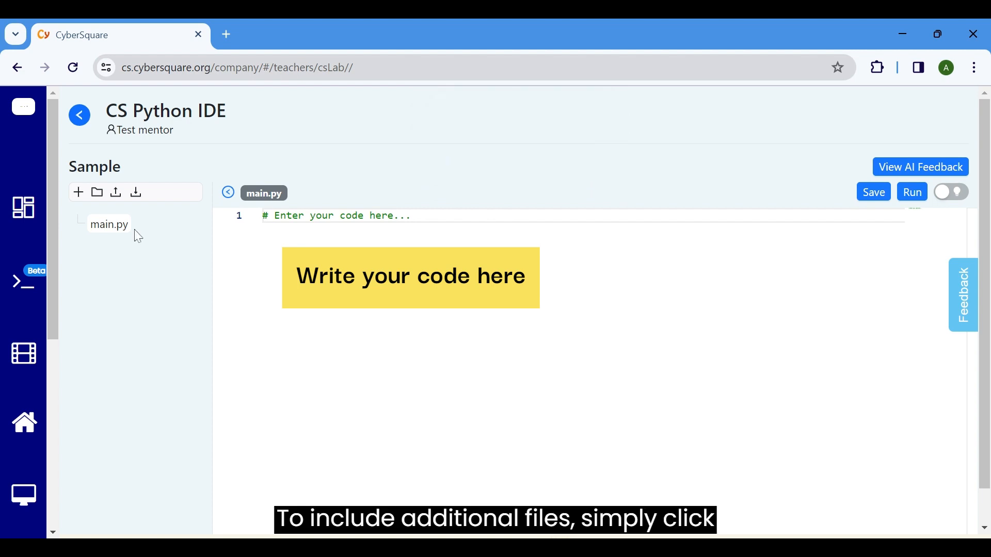
- Add a print.py file to the project and return to editing main.py
left_click(78, 192)
type("print.py")
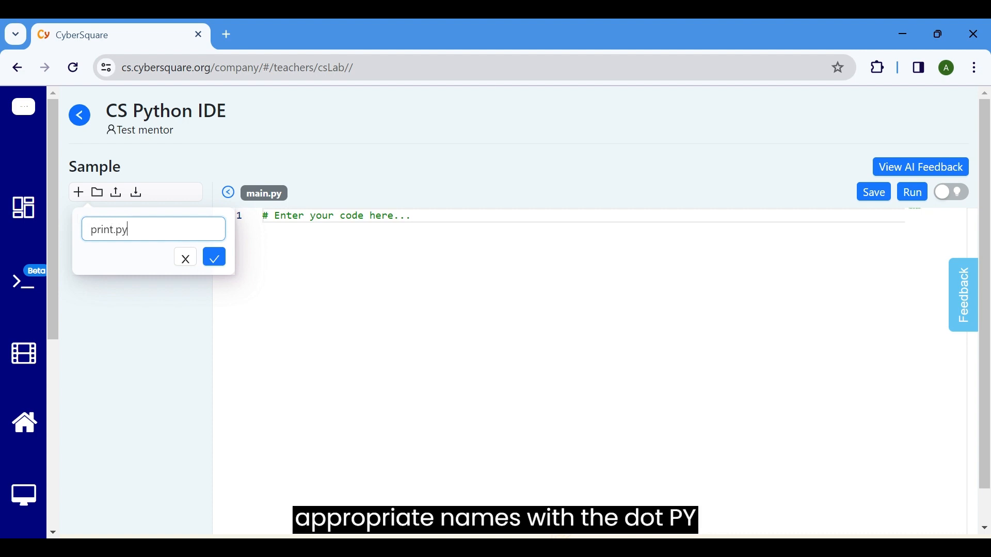
left_click(206, 258)
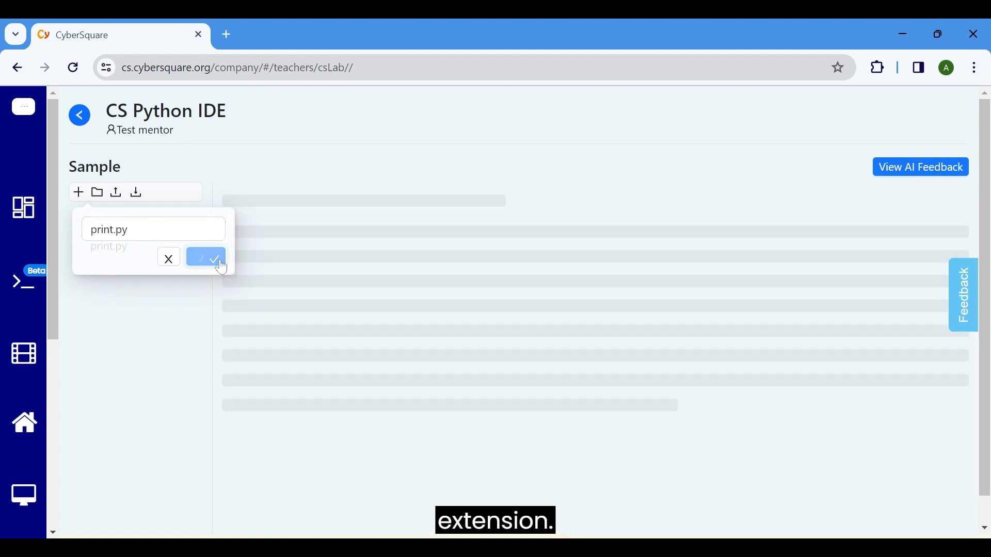
left_click(206, 256)
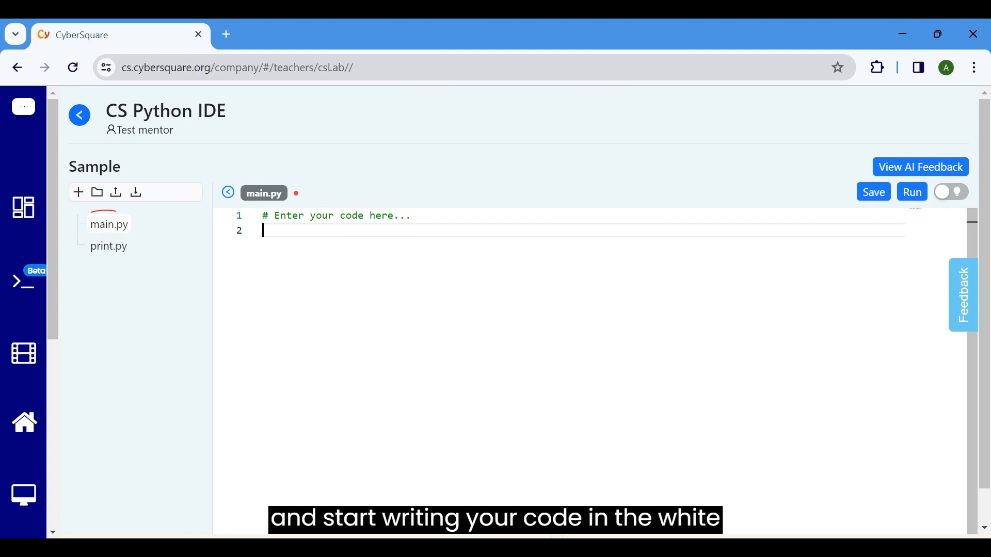
- Write print("Hello world!") in main.py and save it
type("print(\"\")")
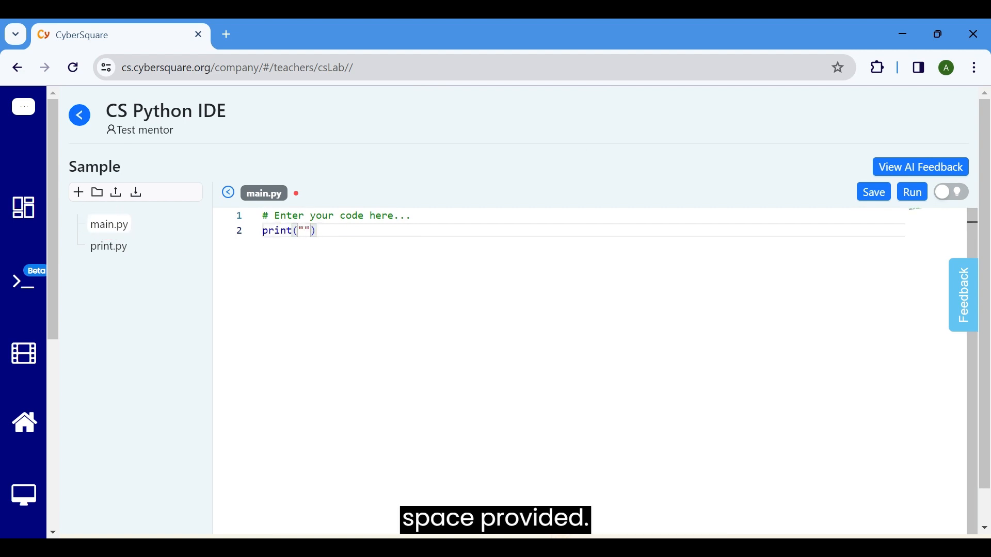
type("Hello world!")
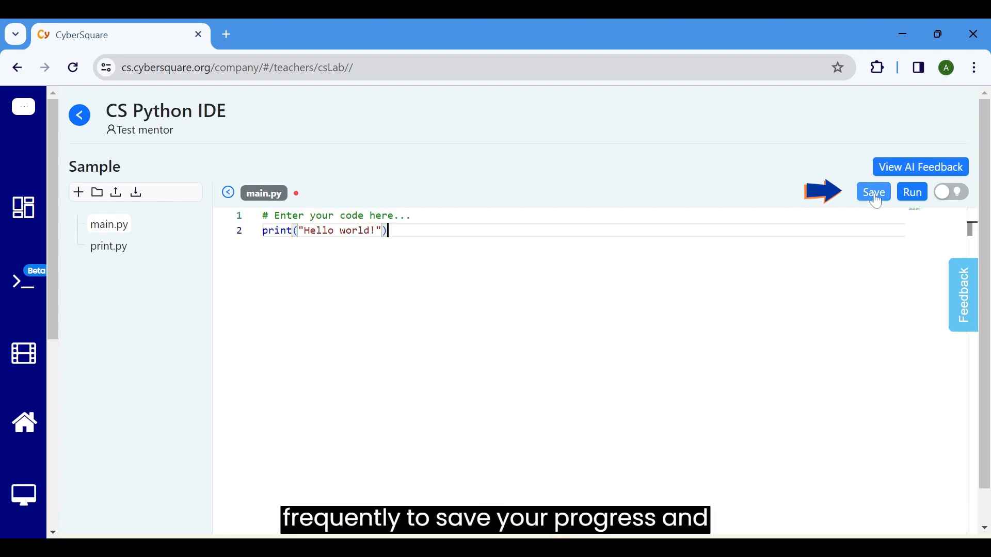
left_click(874, 192)
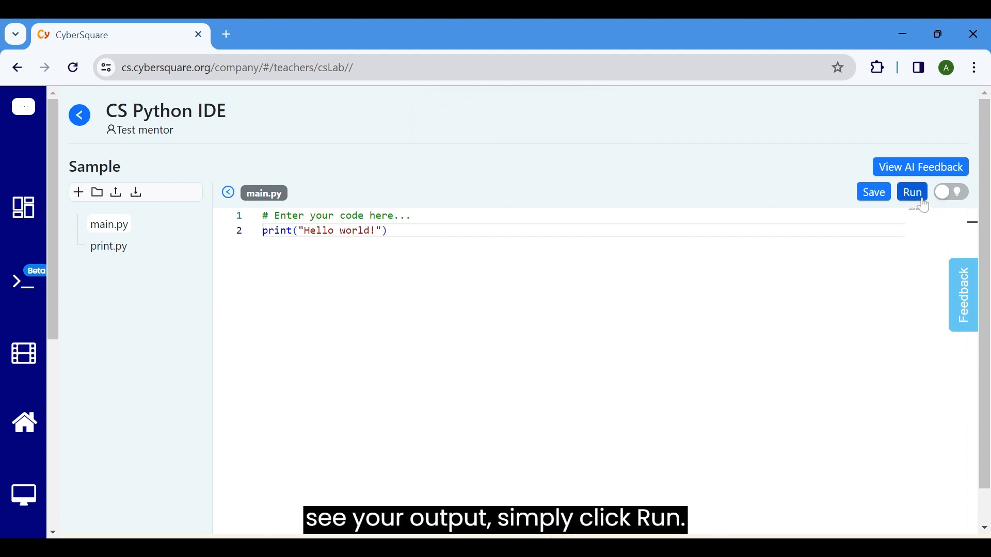
- Run main.py so Hello world! shows in the output, toggling the display mode on and off
left_click(913, 192)
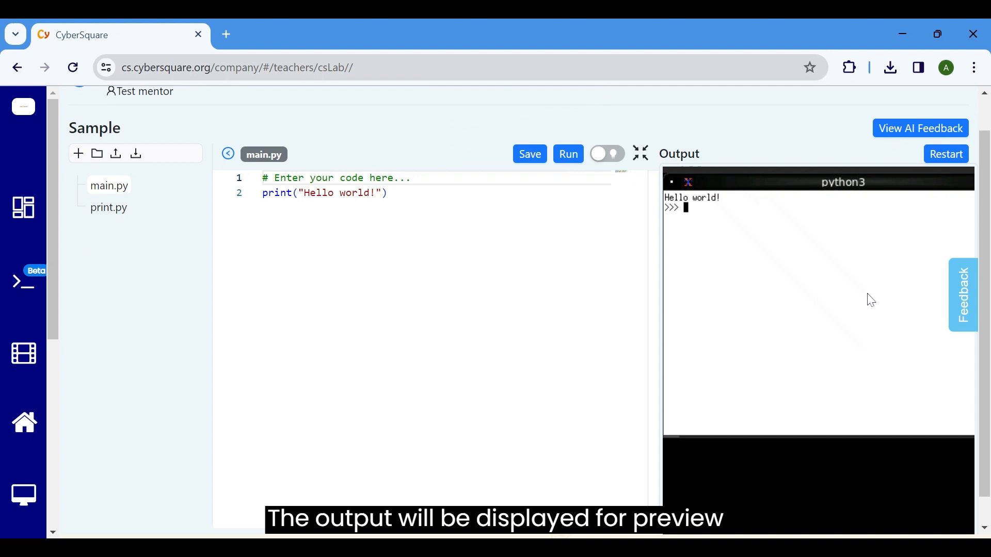
mouse_move(725, 214)
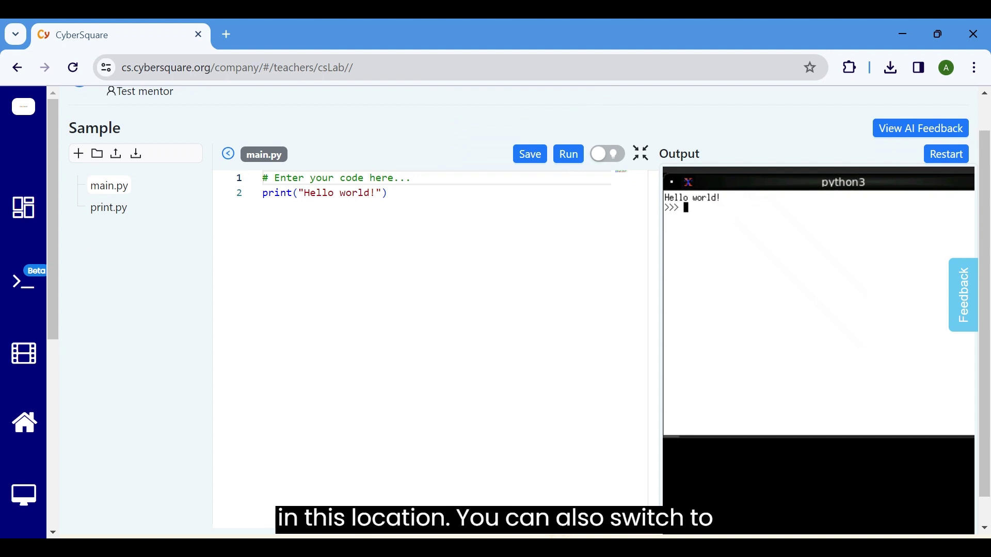
left_click(607, 154)
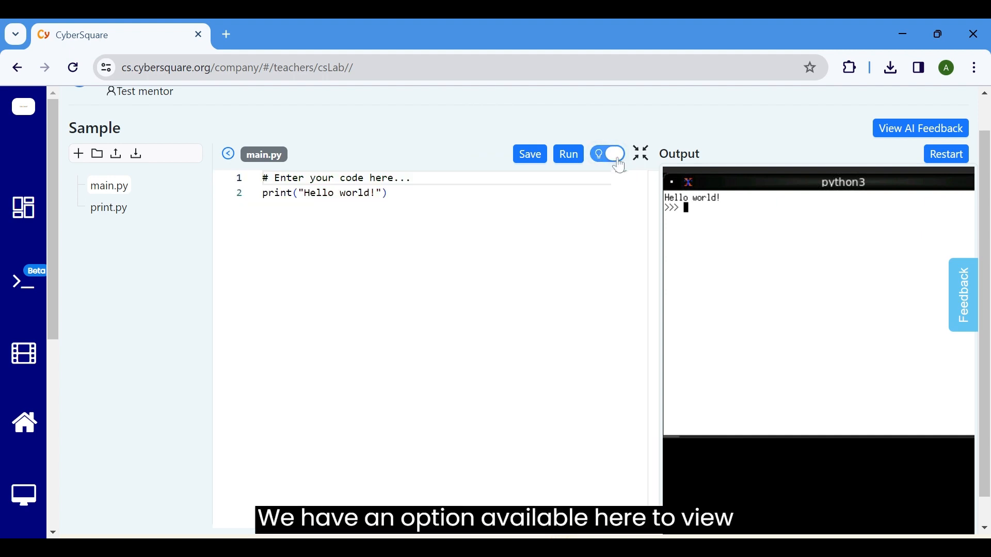
left_click(608, 155)
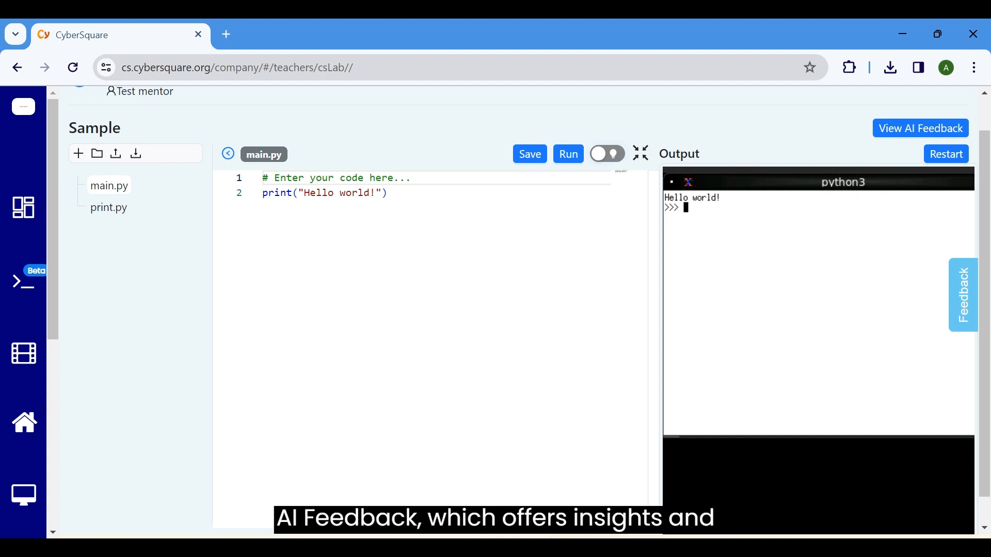
left_click(921, 128)
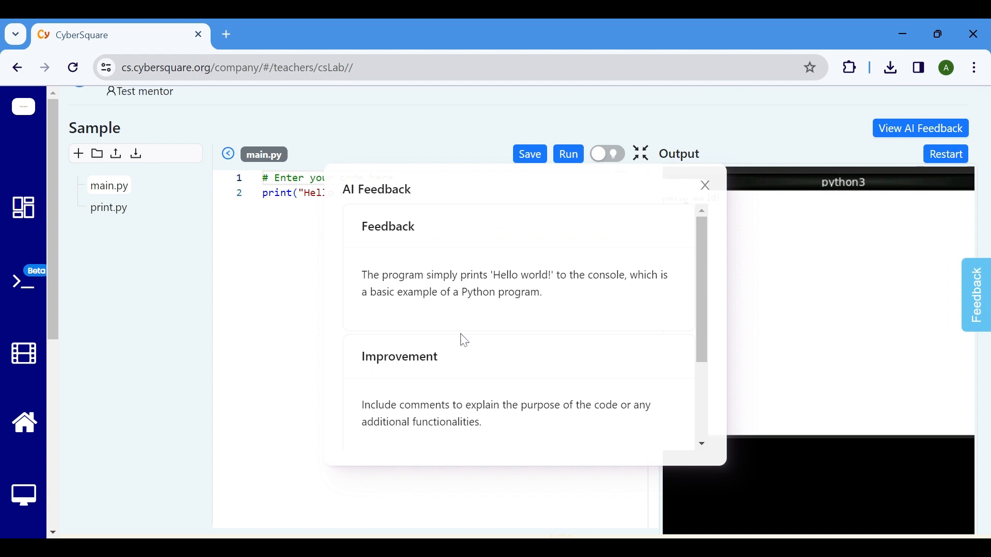
scroll("down", 3)
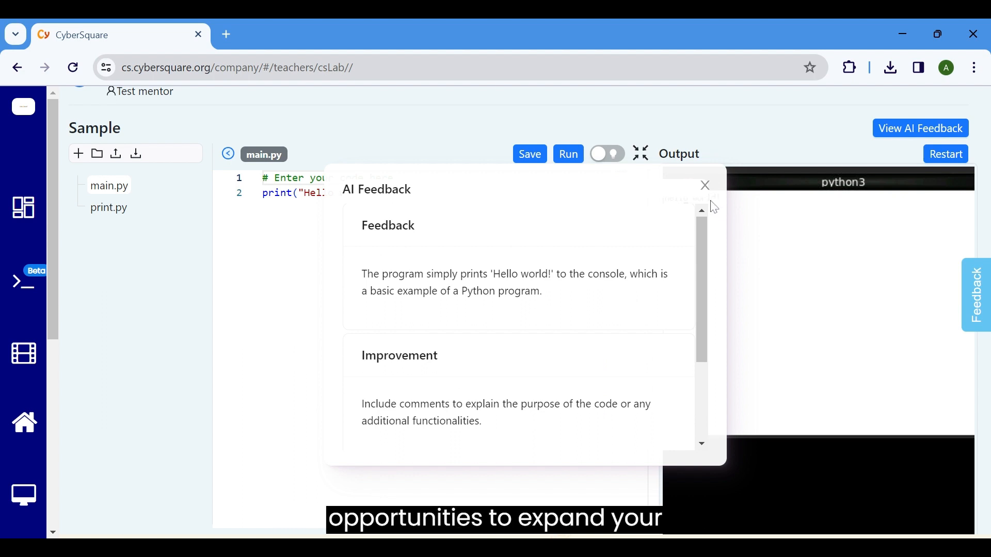
left_click(704, 186)
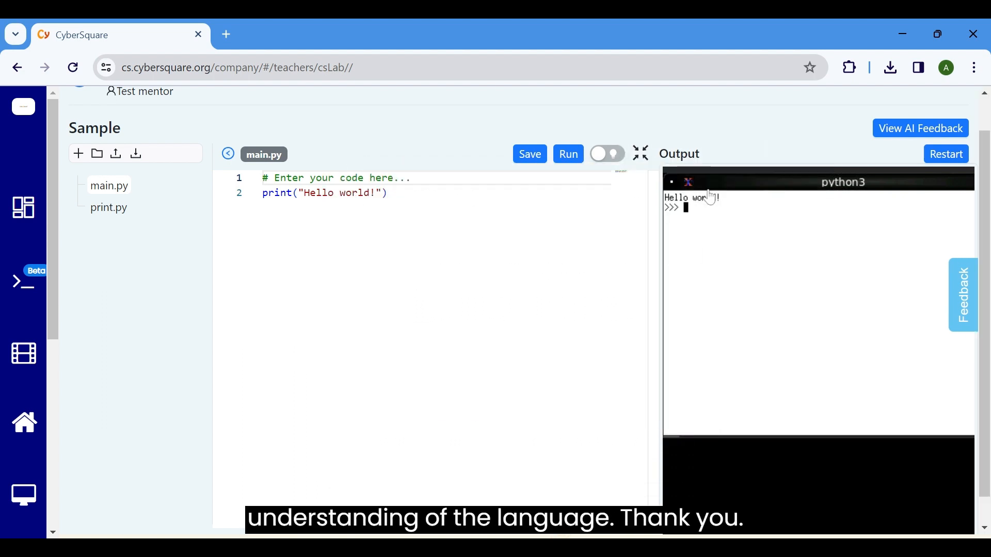